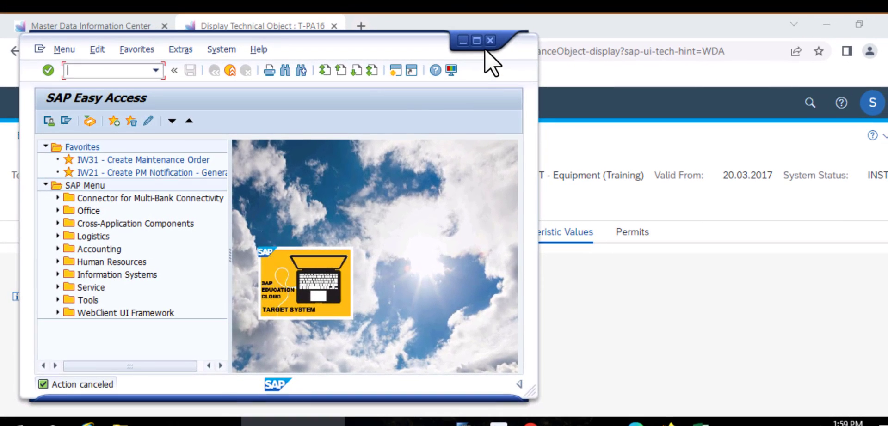
Maximize the SAP Easy Access window to fill the screen
left_click(476, 39)
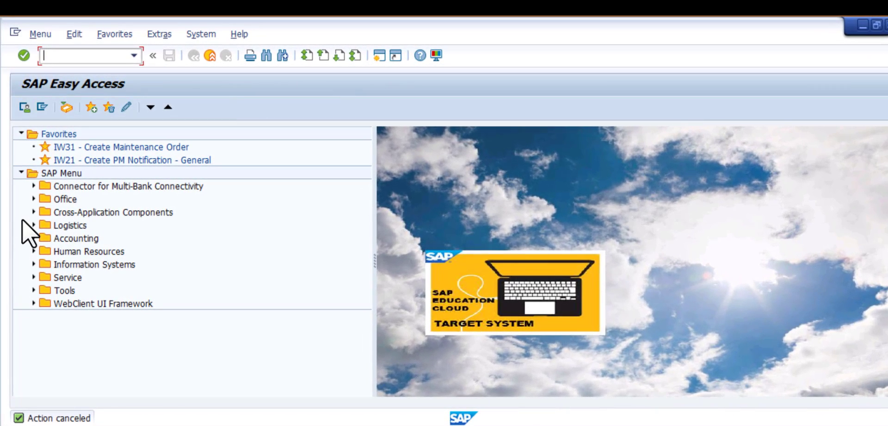
mouse_move(43, 210)
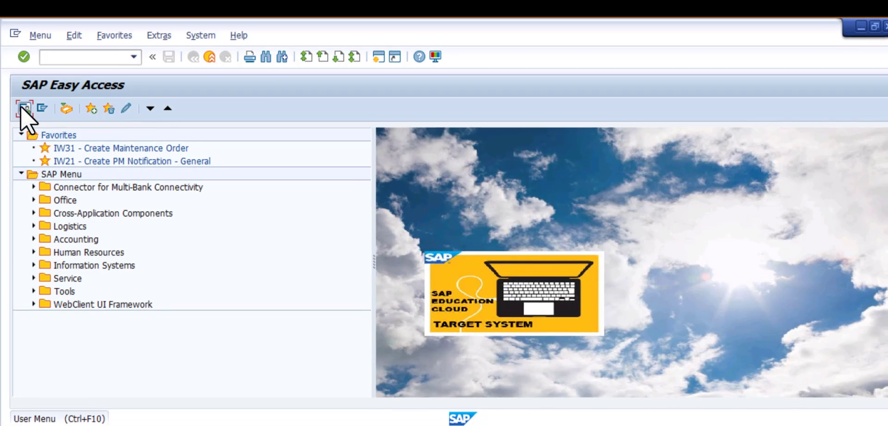
Switch to the personal user menu showing Technical Objects transactions
left_click(24, 108)
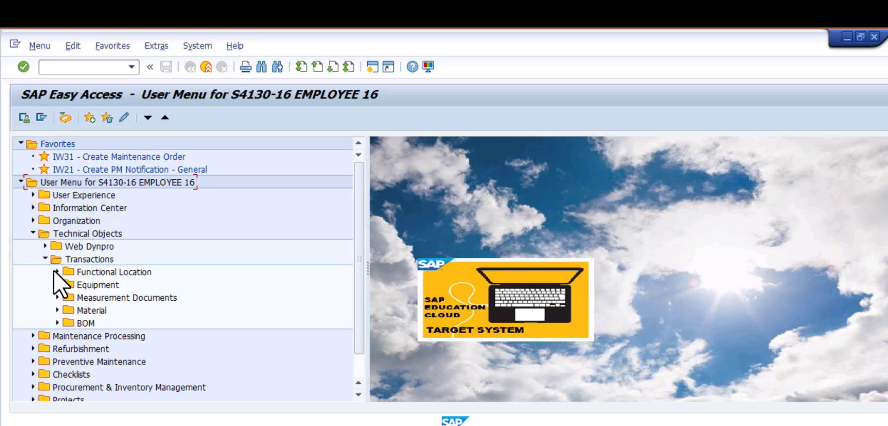
mouse_move(65, 286)
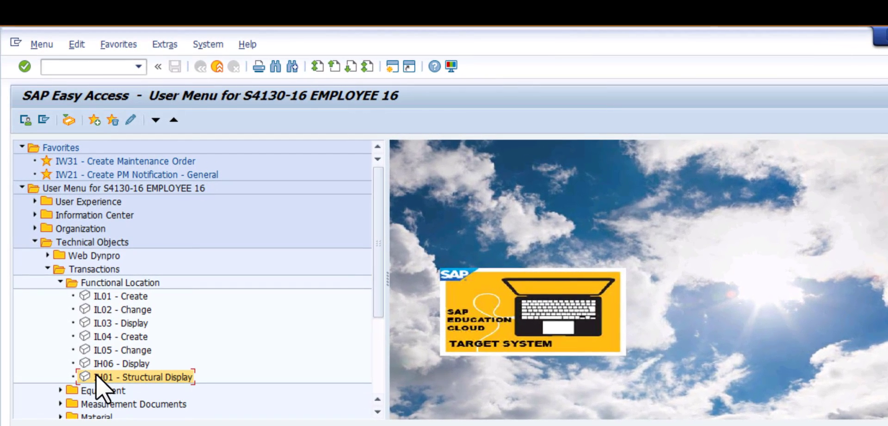
Run IH01 Structural Display for functional location M1, Machine Manufacturing Inc
double_click(150, 378)
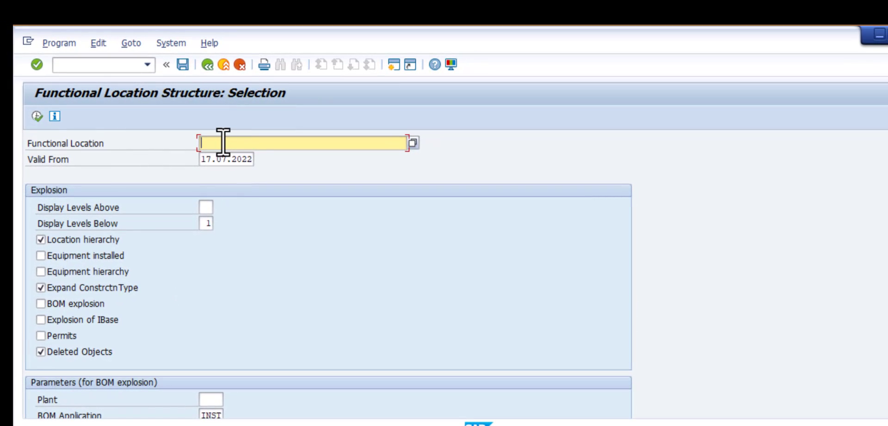
type("M1")
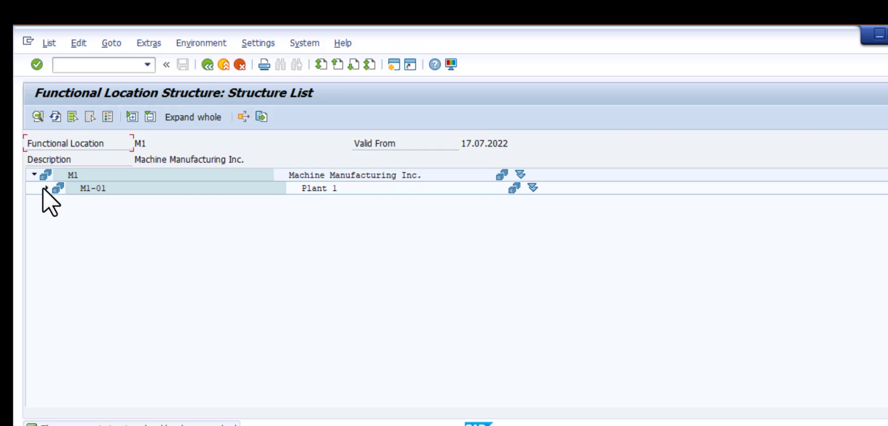
Expand M1-01, M1-01-PRD, M1-01-PRD-01 and M1-01-PRD-01-03 down to Hydraulic Pump P-1000
left_click(47, 188)
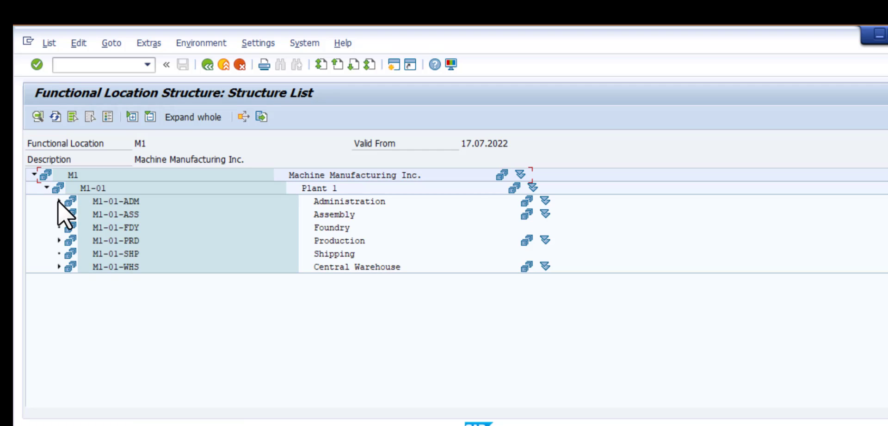
left_click(67, 240)
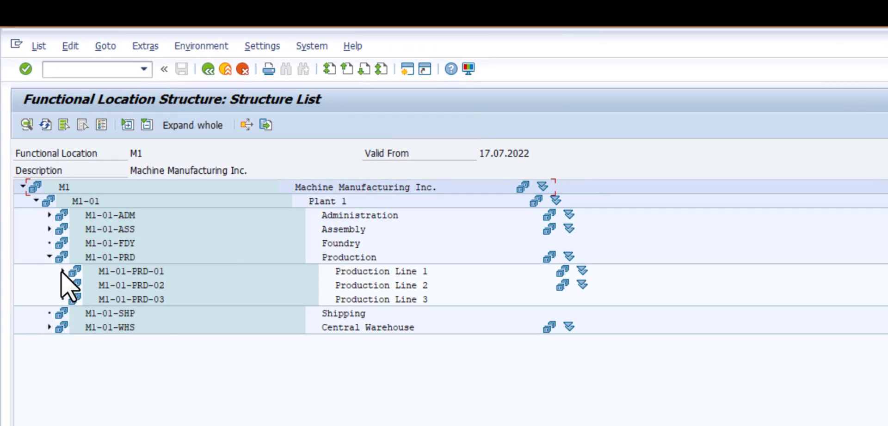
left_click(75, 271)
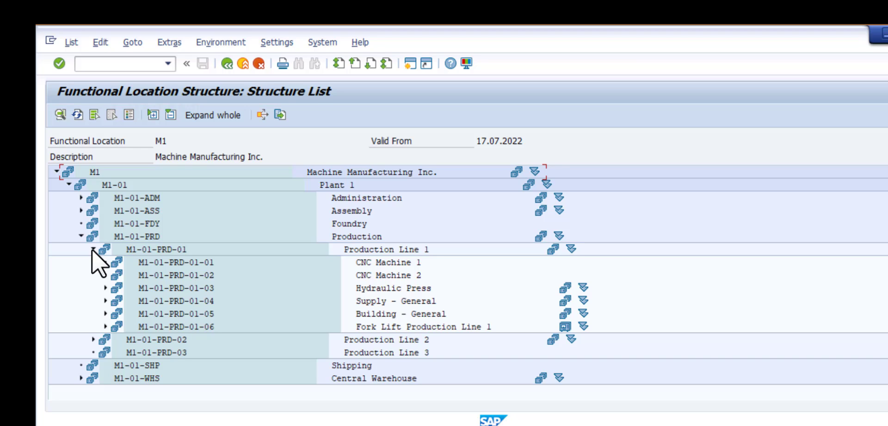
left_click(105, 288)
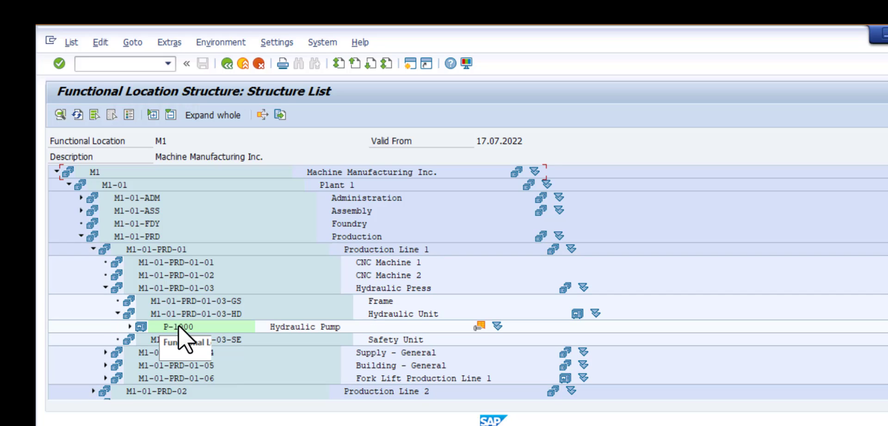
Display equipment P-1000 Hydraulic Pump and its structure data at M1-01-PRD-01-03-HD
double_click(181, 327)
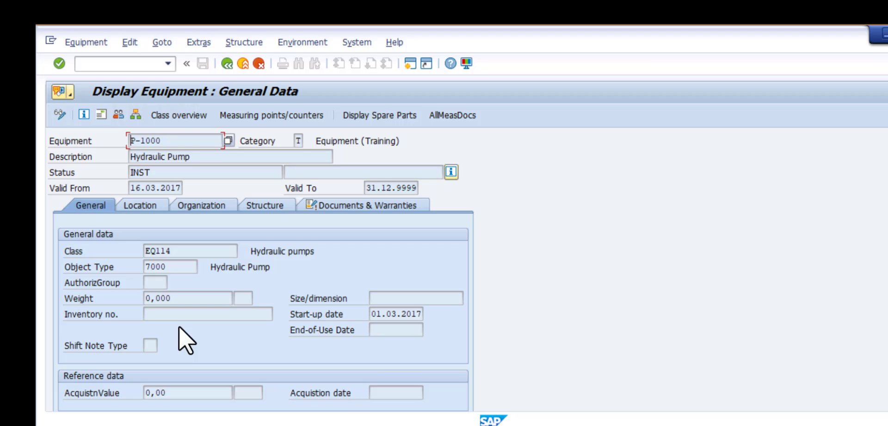
mouse_move(258, 226)
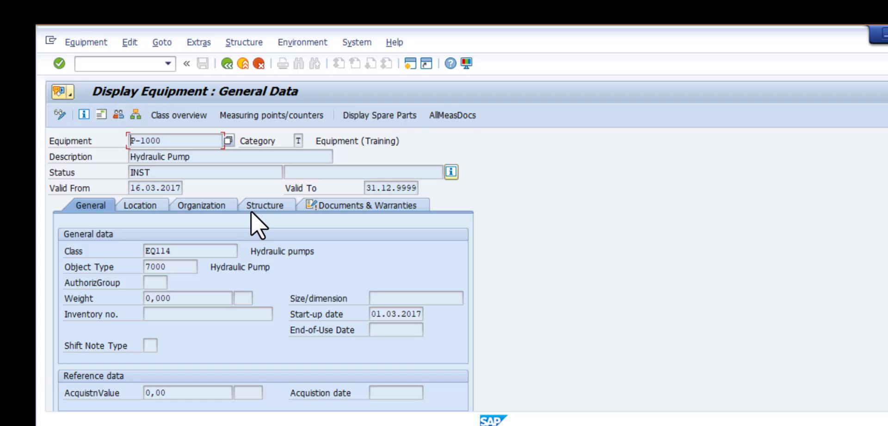
left_click(264, 207)
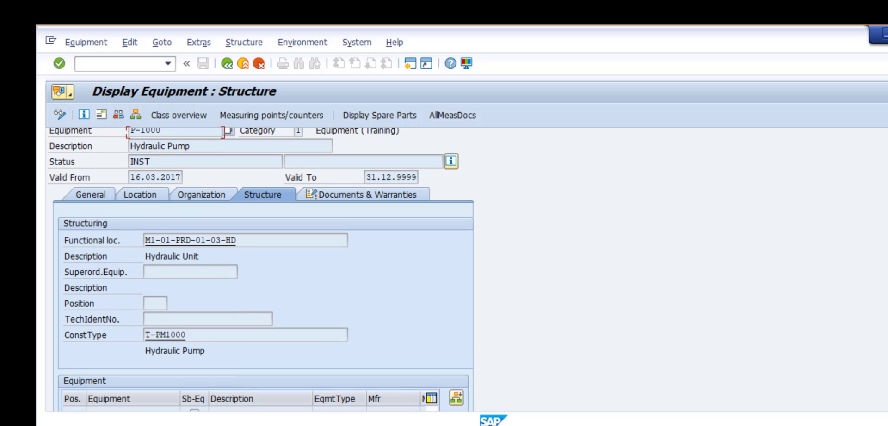
mouse_move(442, 400)
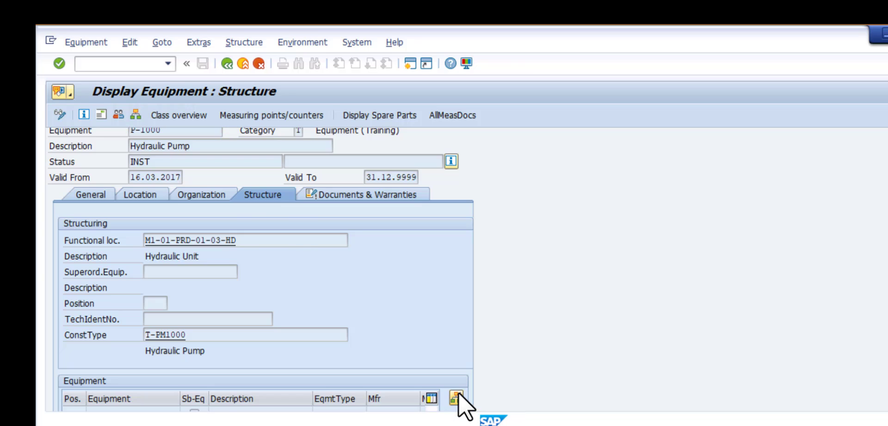
left_click(453, 406)
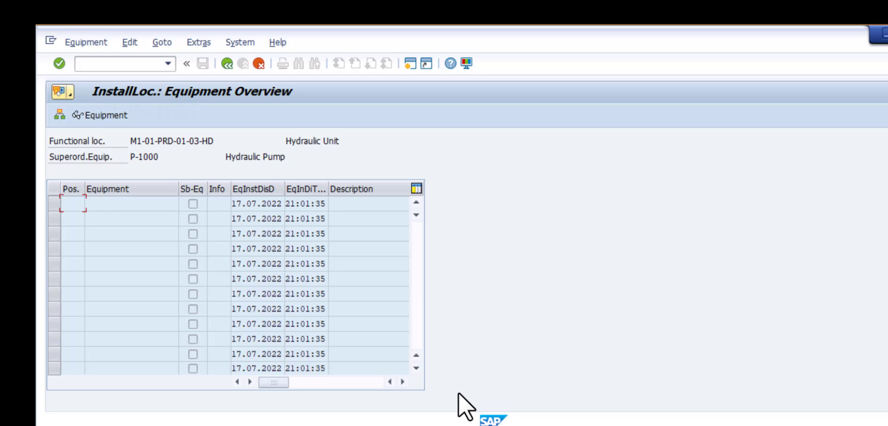
mouse_move(132, 85)
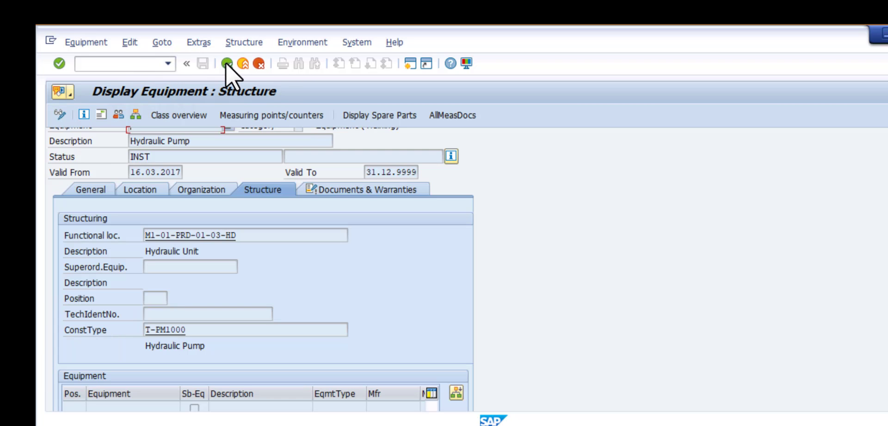
Go back through the structure list to the Easy Access user menu
left_click(208, 64)
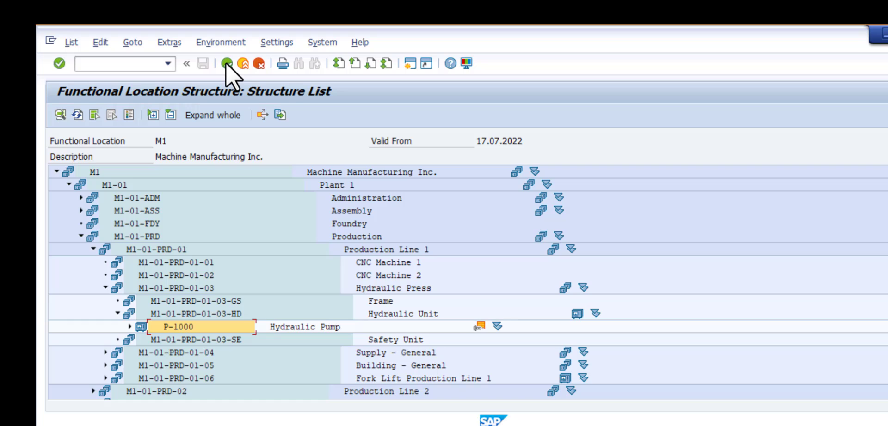
left_click(228, 63)
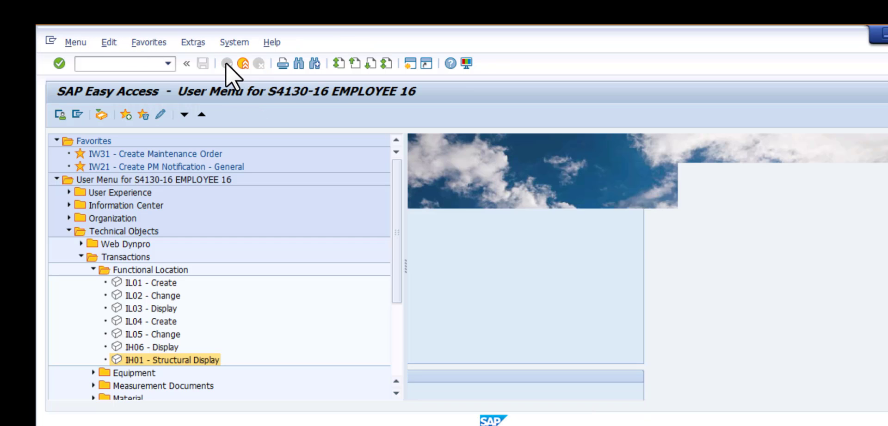
left_click(69, 232)
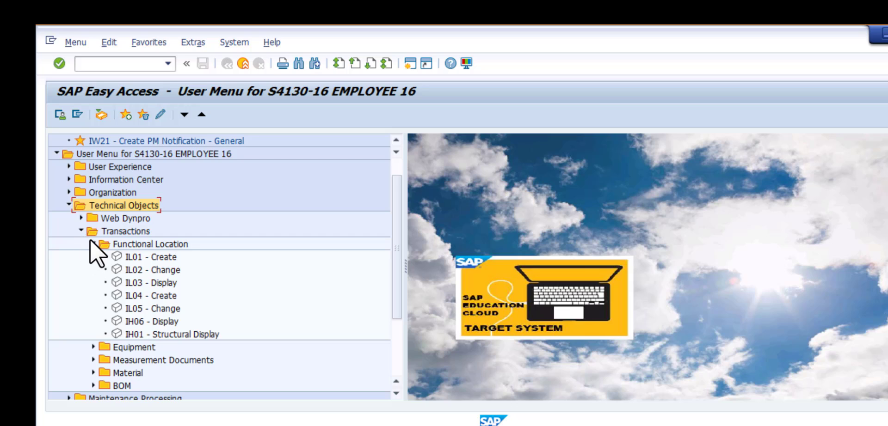
Collapse the Functional Location folder and expand the Equipment transactions folder
left_click(95, 244)
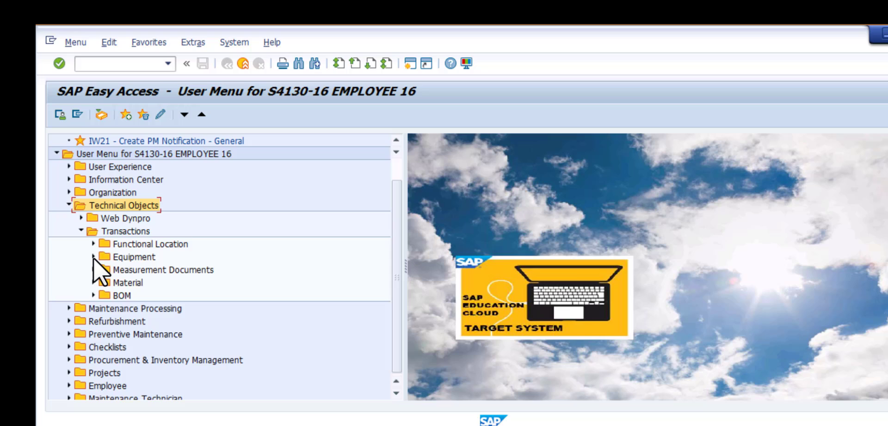
left_click(94, 257)
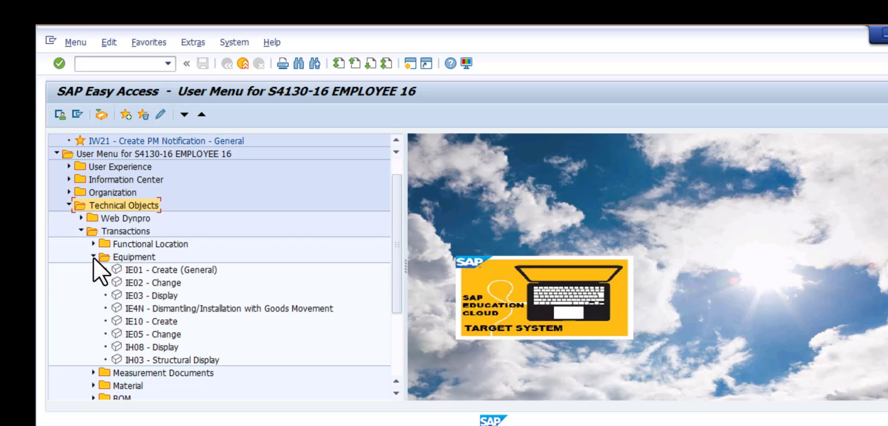